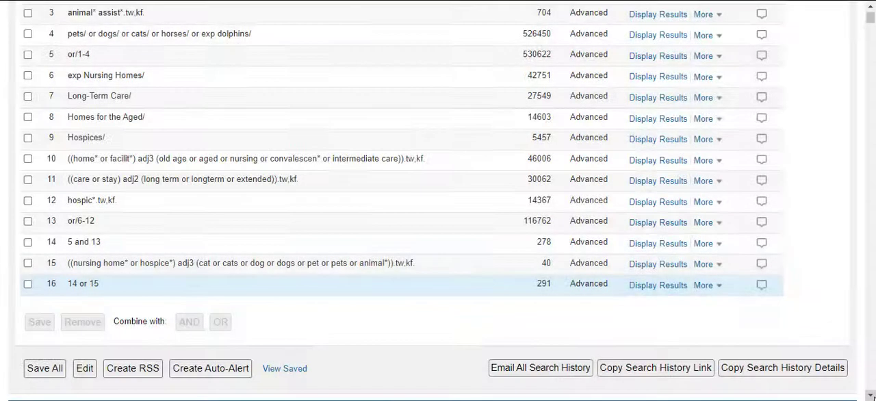
Search the therapy dog, companion animals and hospice pets article titles as .ti searches.
scroll(down, 3)
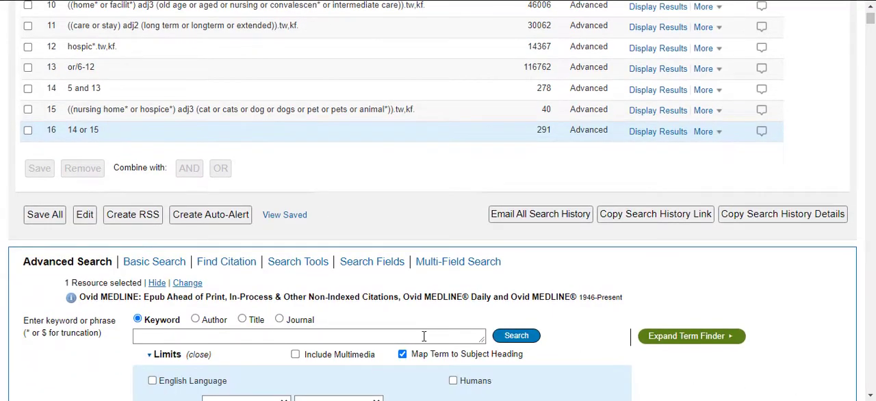
click(308, 335)
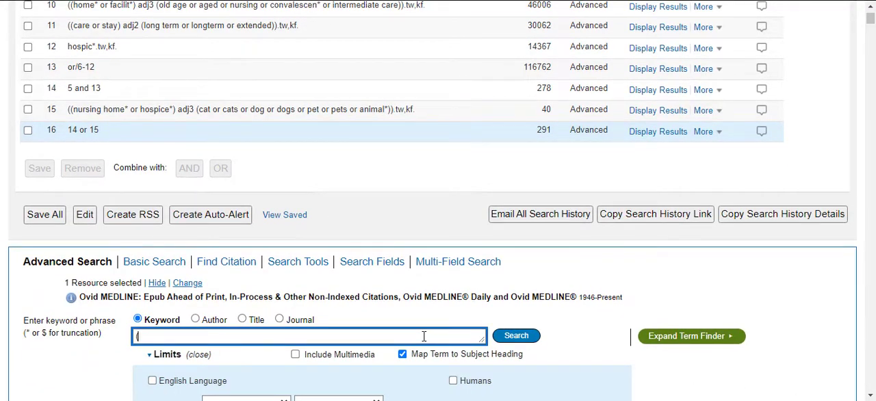
text((Using a therapy dog to alleviate the agitation and desocialization of people with alzheimers disease)
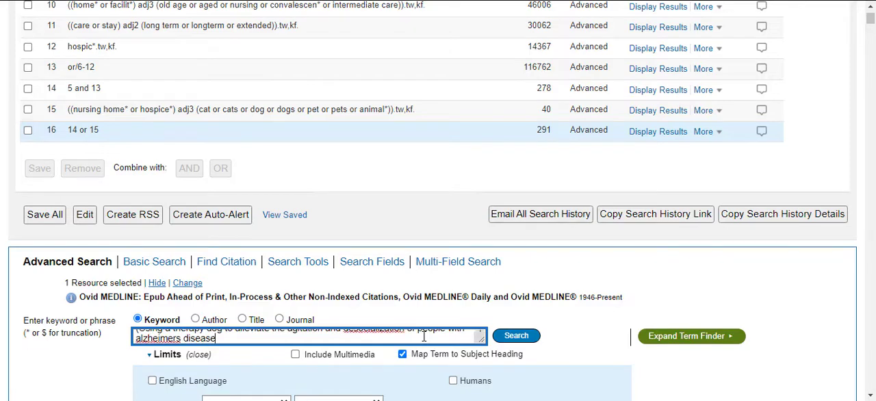
click(516, 335)
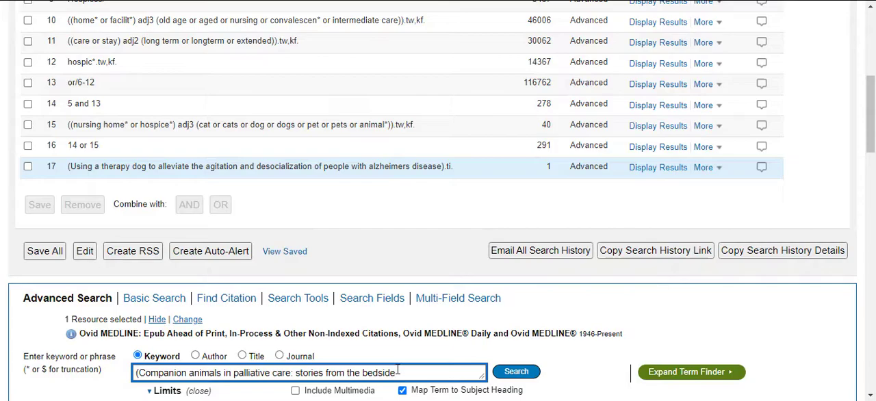
text(.ti)
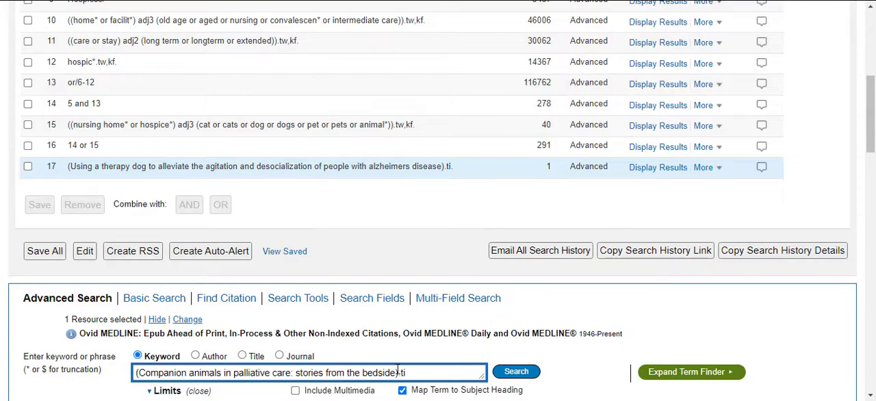
click(516, 371)
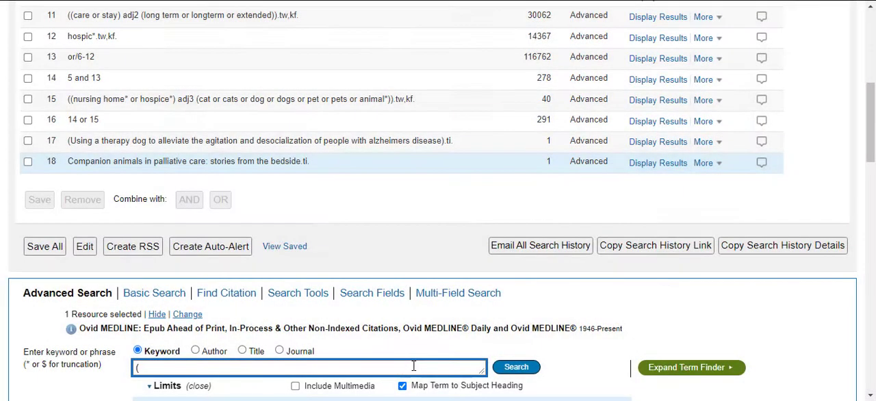
text((Utilization of pets in a hospice program))
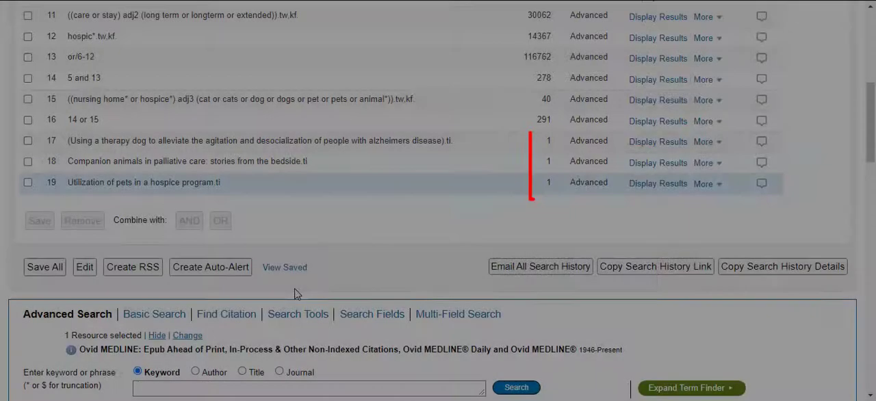
Select lines 17, 18 and 19 and combine them with OR.
click(28, 141)
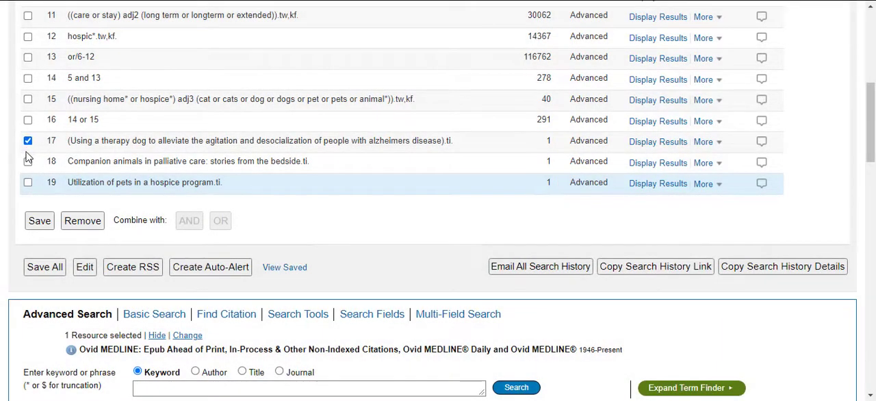
click(28, 161)
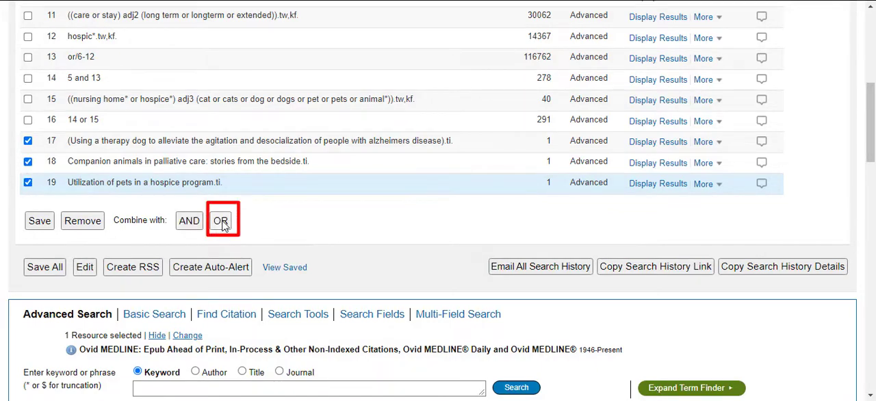
click(220, 220)
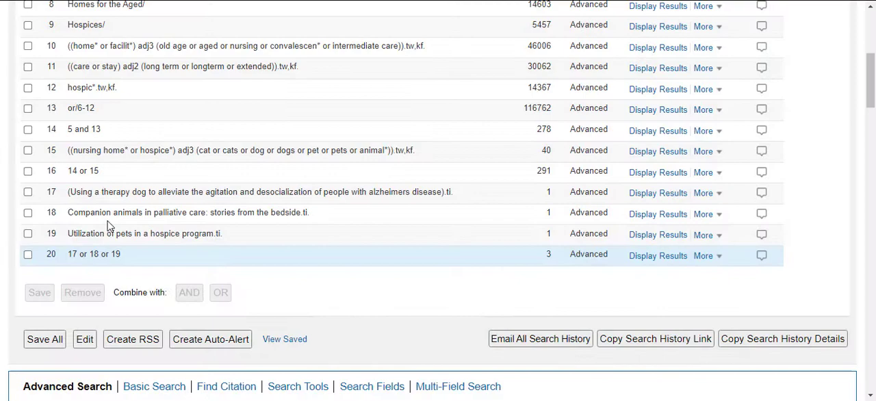
Select lines 16 and 20 and combine them with OR.
click(28, 171)
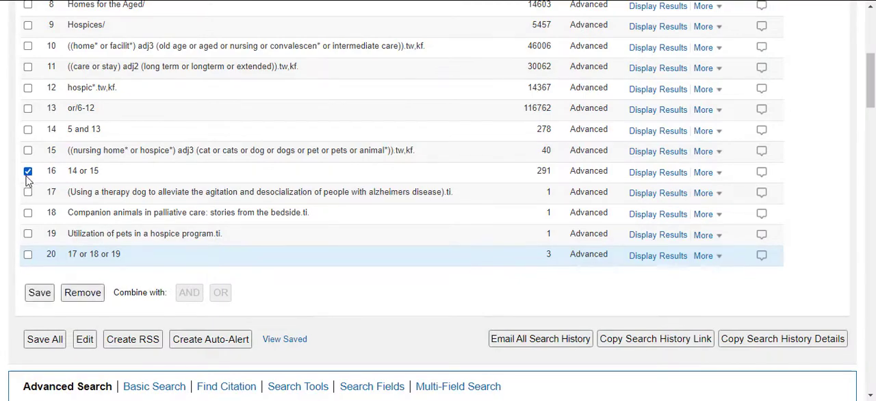
click(28, 254)
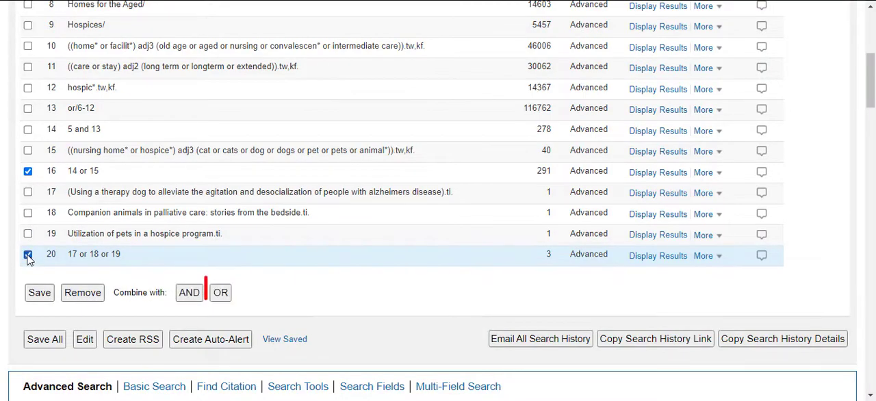
click(220, 293)
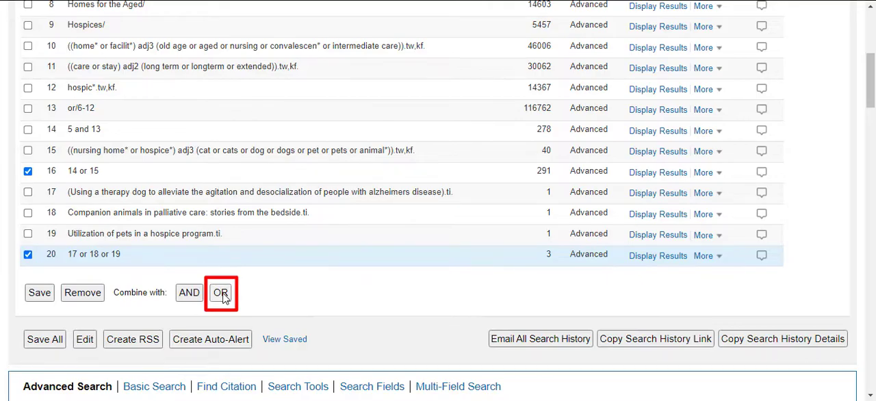
click(221, 292)
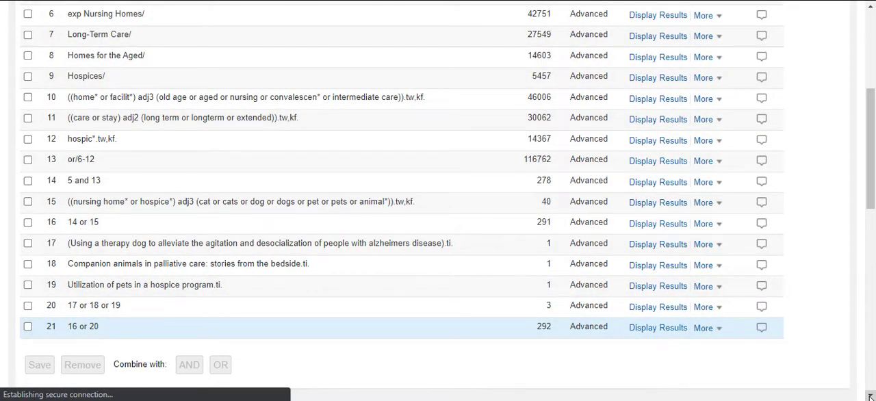
scroll(down, 3)
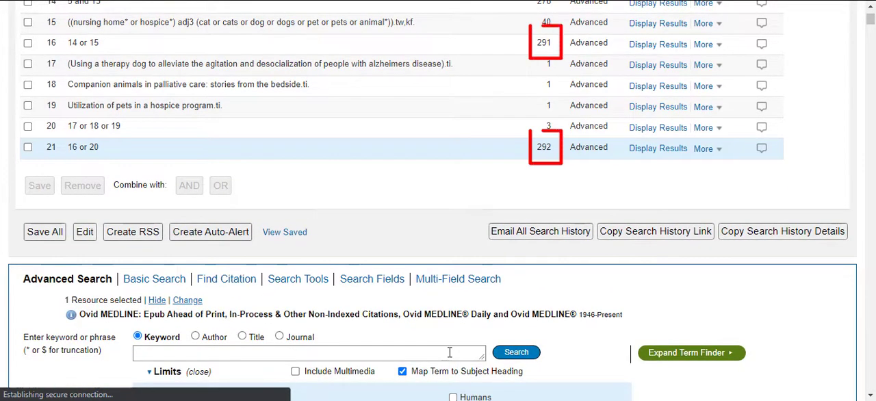
click(301, 352)
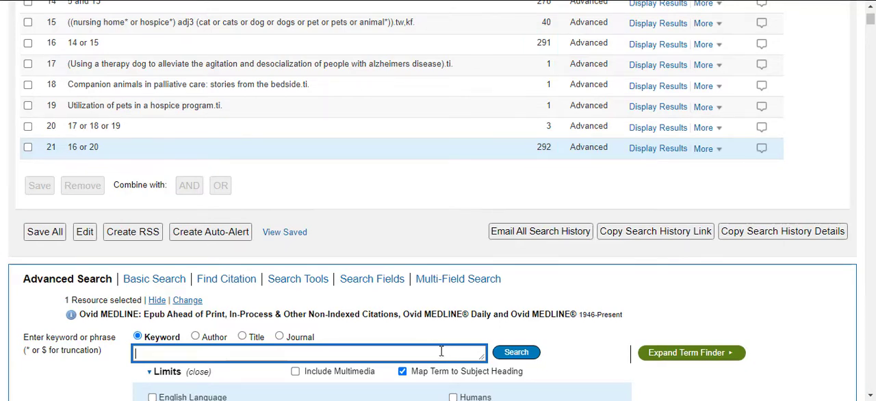
Search 21 NOT 16 and open its single result, the therapy dog article.
text(21 NOT)
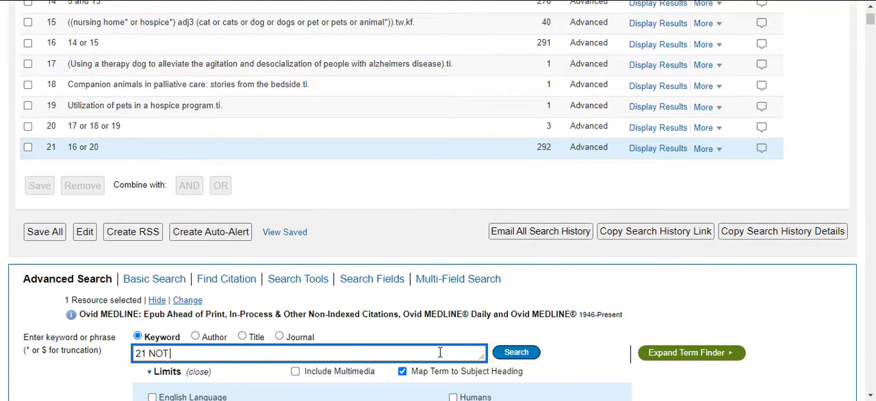
text(16)
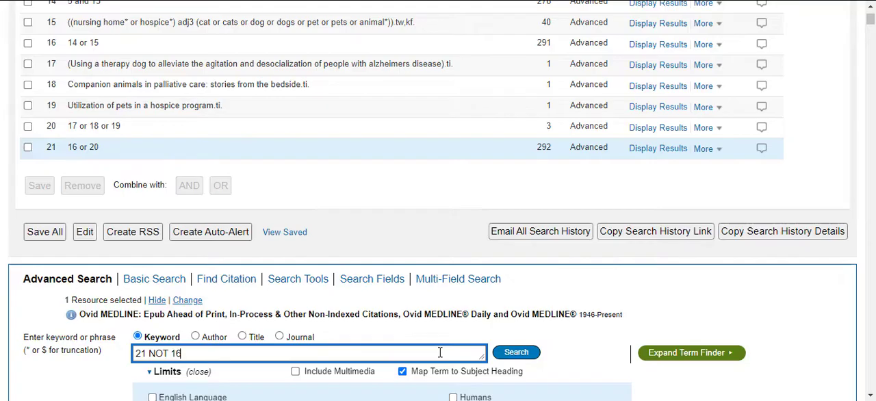
click(516, 351)
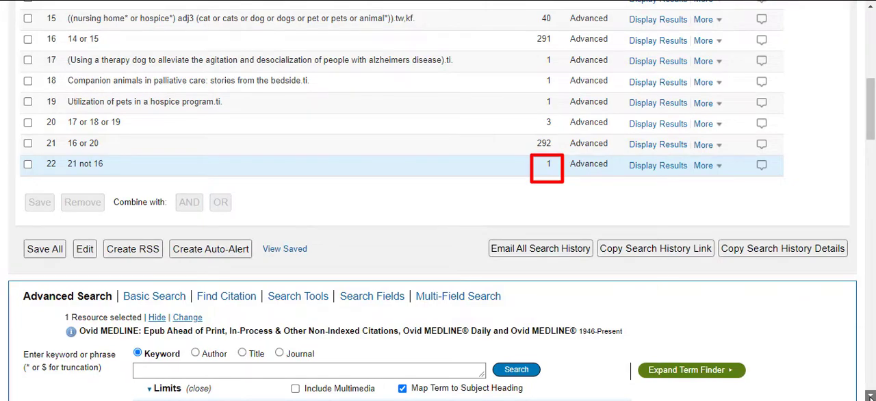
click(546, 167)
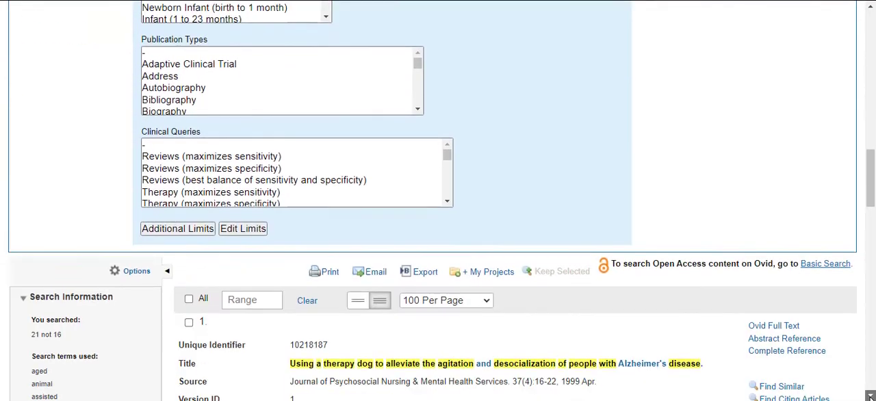
scroll(down, 3)
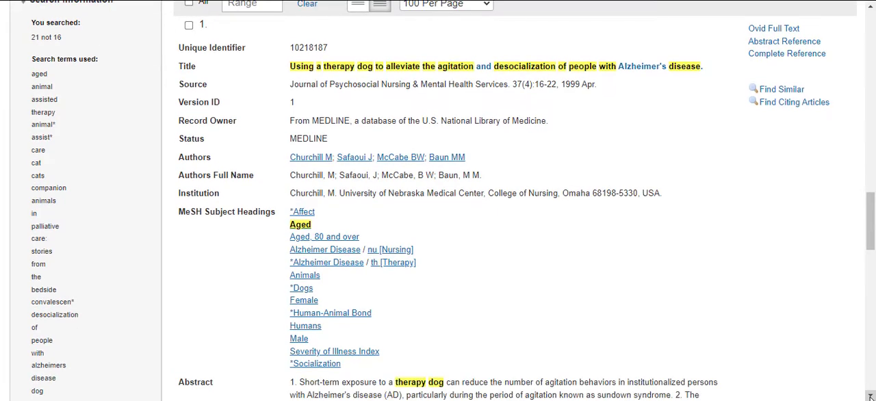